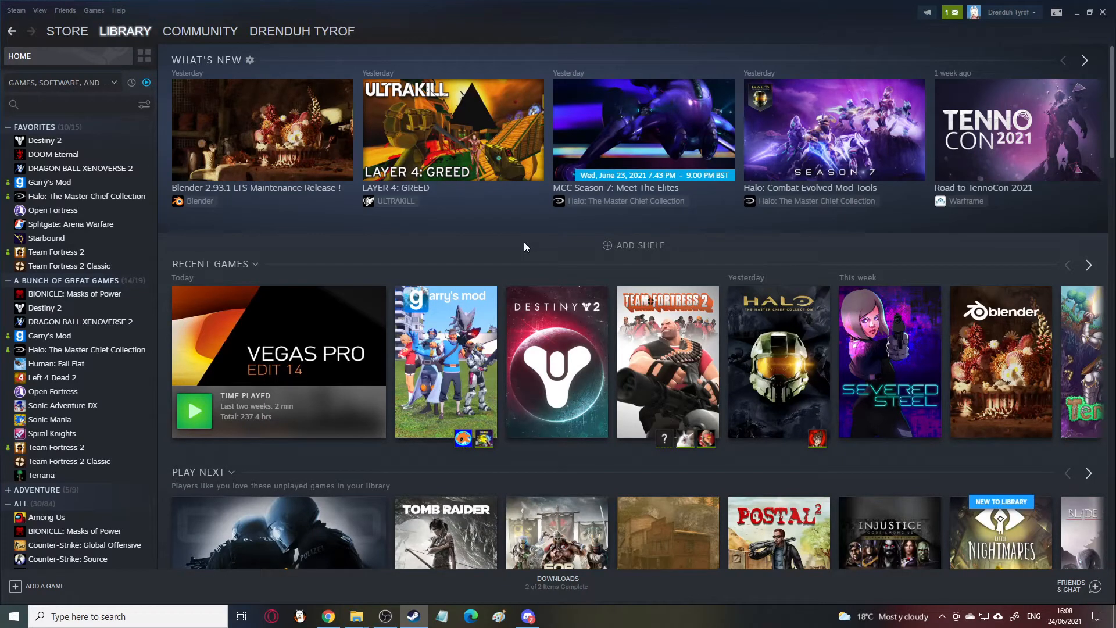
pyautogui.moveTo(446, 349)
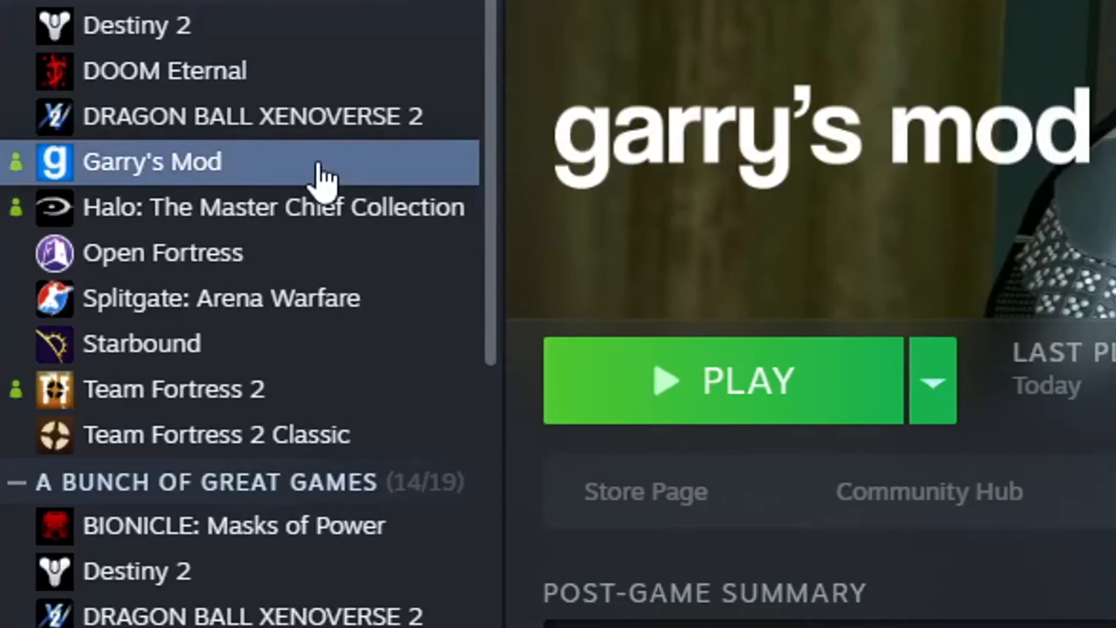
# Step: Browse Garry's Mod's local install files from its Steam library entry
pyautogui.rightClick(151, 161)
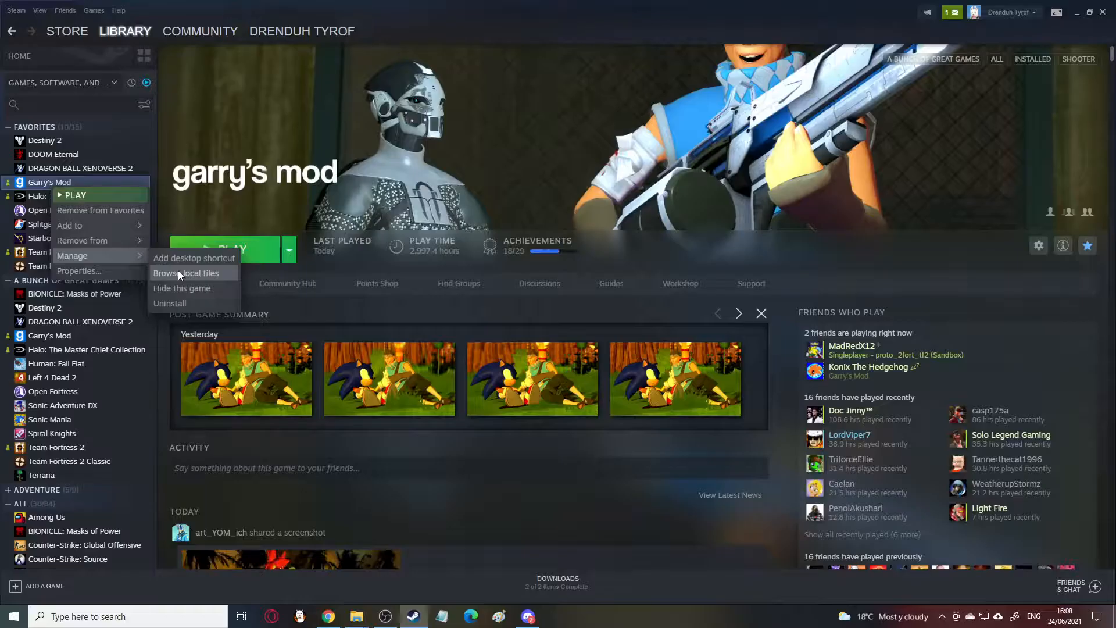
pyautogui.click(186, 273)
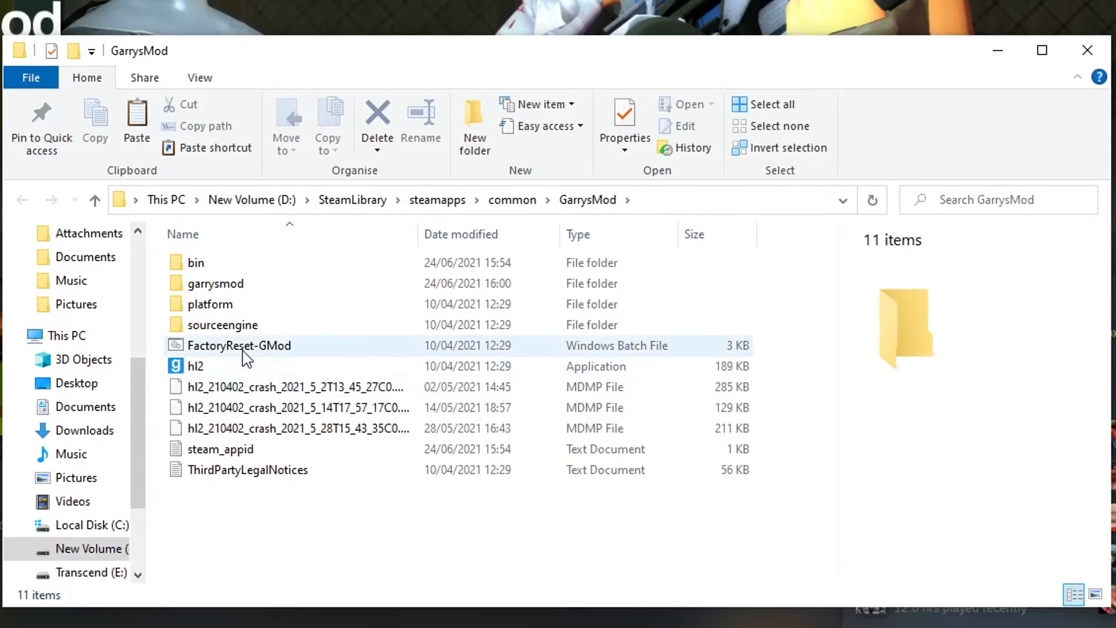
# Step: Open the garrysmod folder and then its addons folder of 833 files
pyautogui.click(215, 283)
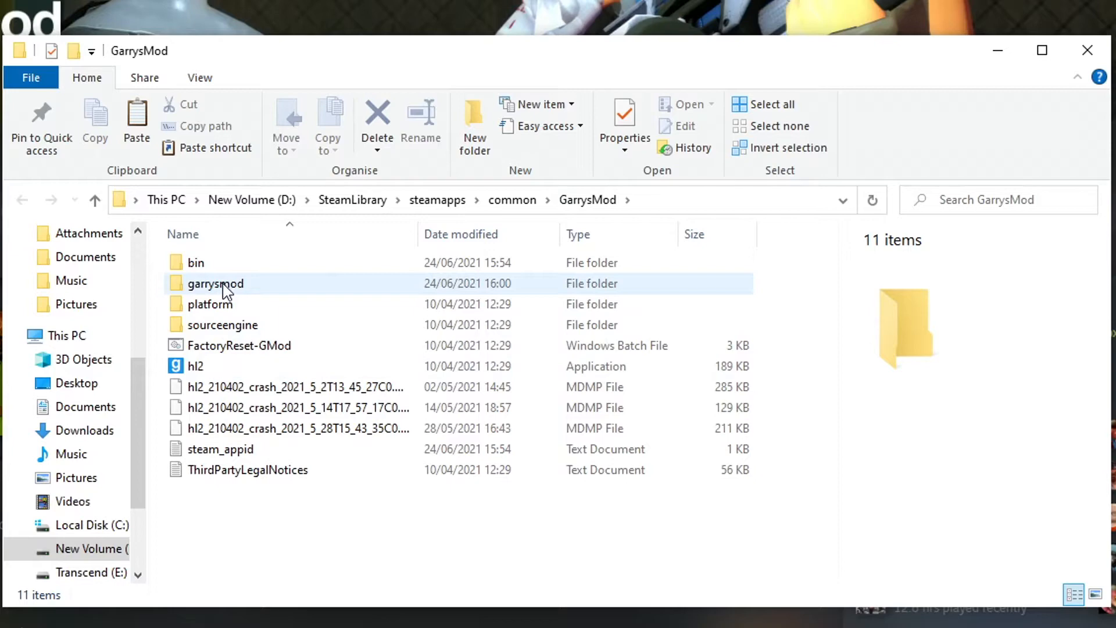
pyautogui.moveTo(184, 295)
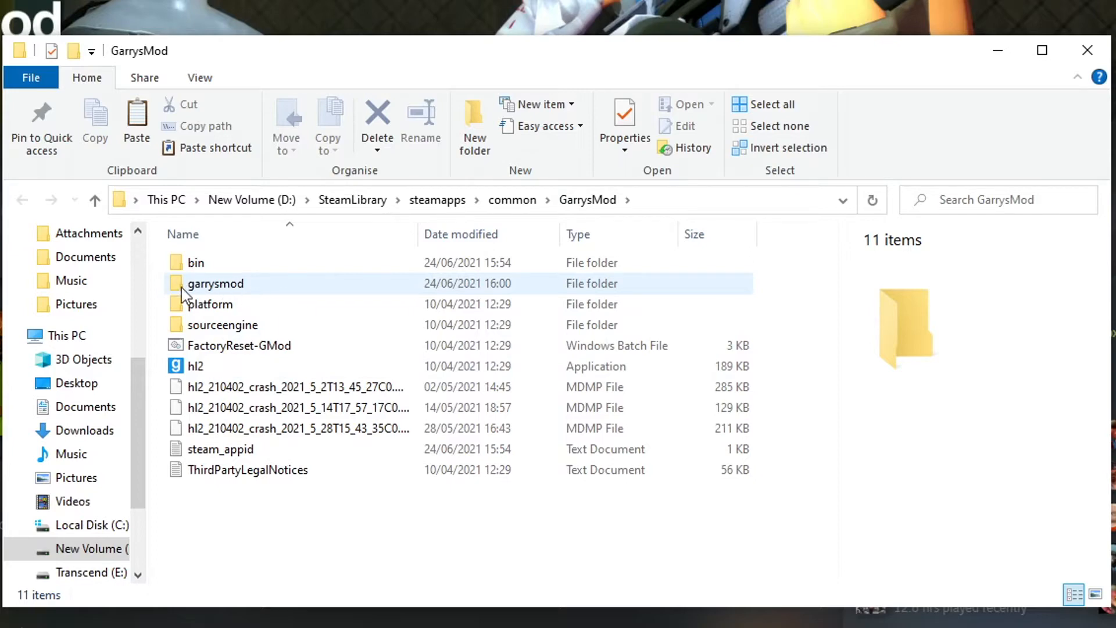
pyautogui.doubleClick(215, 283)
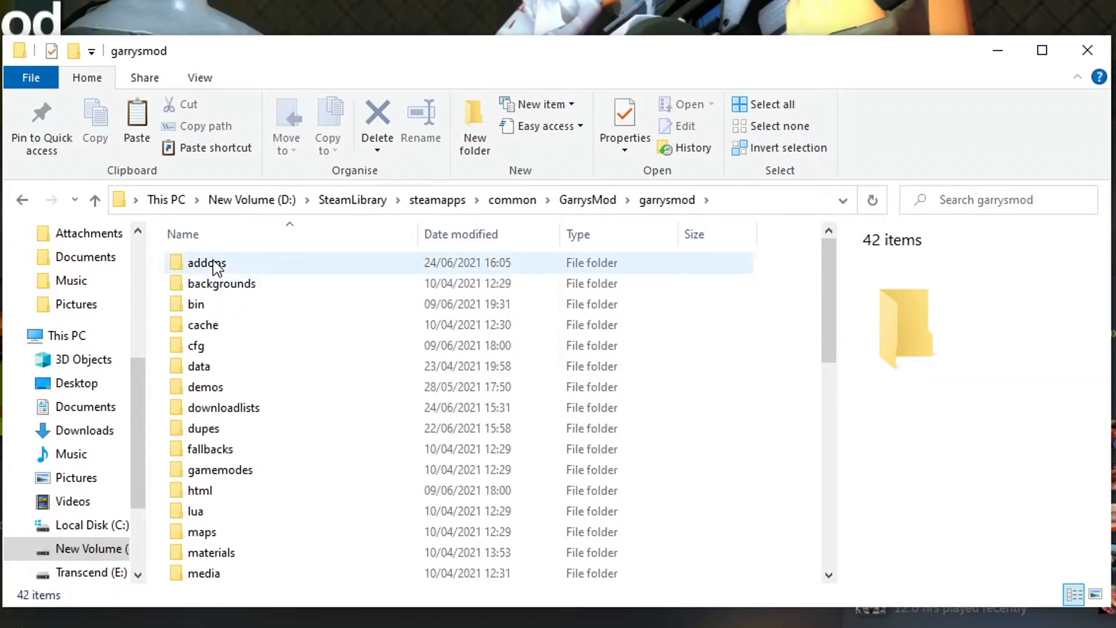
pyautogui.click(210, 448)
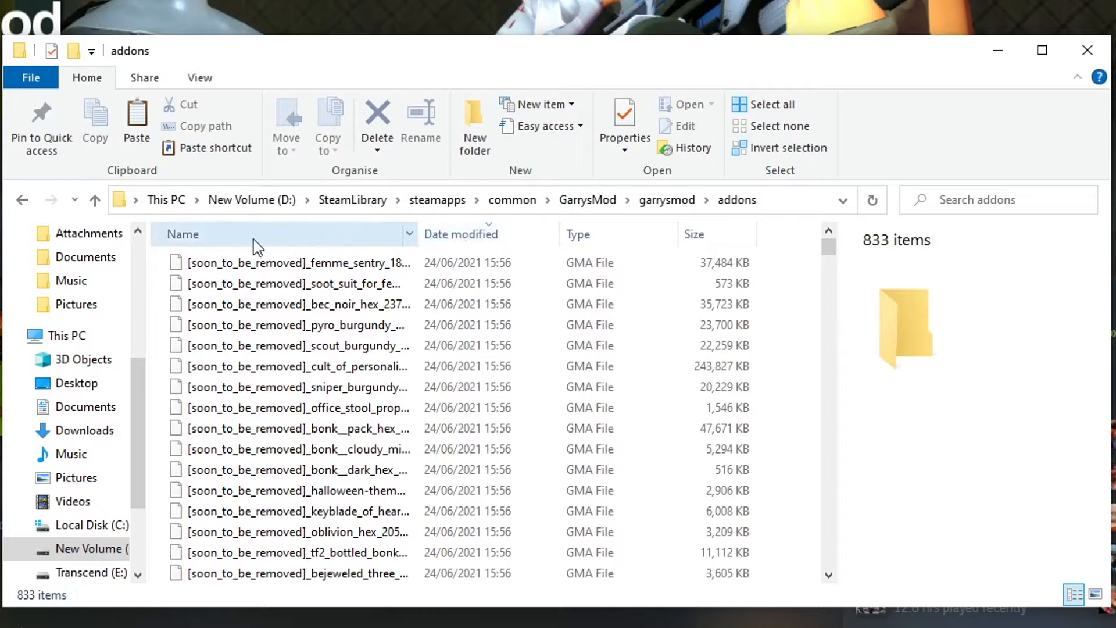
# Step: Sort addons by date to find '[soon_to_be_removed]' files, then back to Name
pyautogui.click(183, 234)
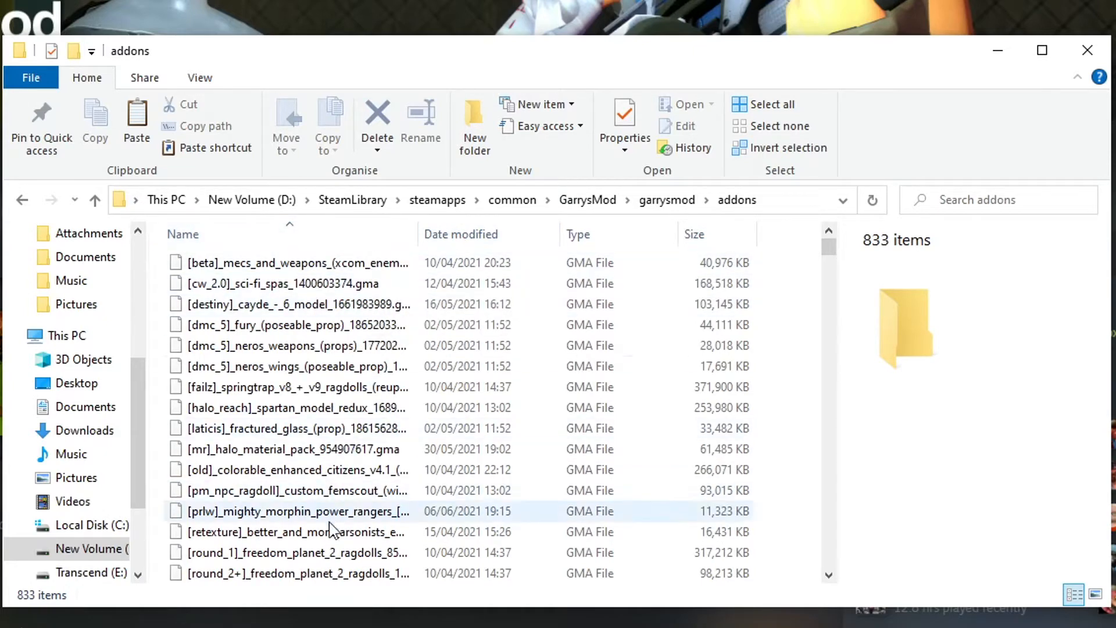
pyautogui.click(291, 283)
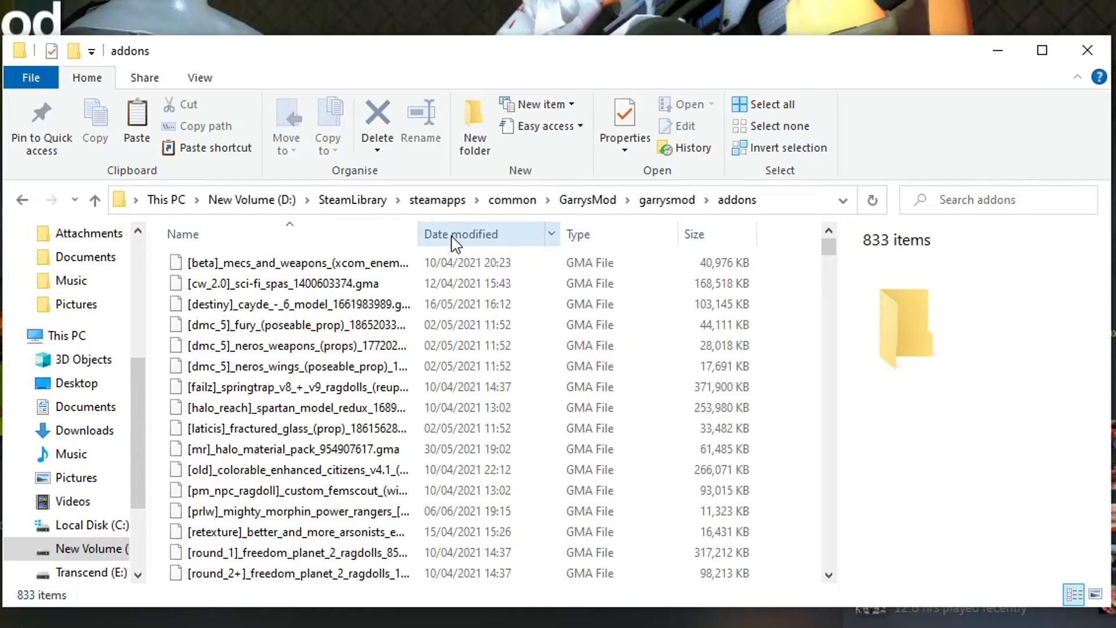
pyautogui.click(285, 283)
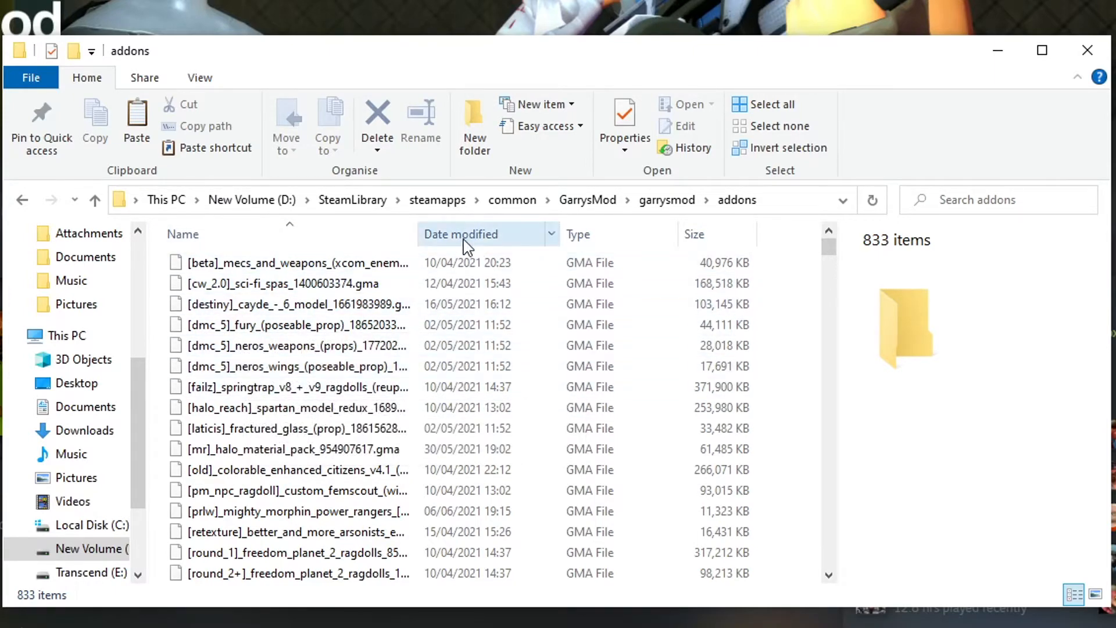
pyautogui.click(462, 233)
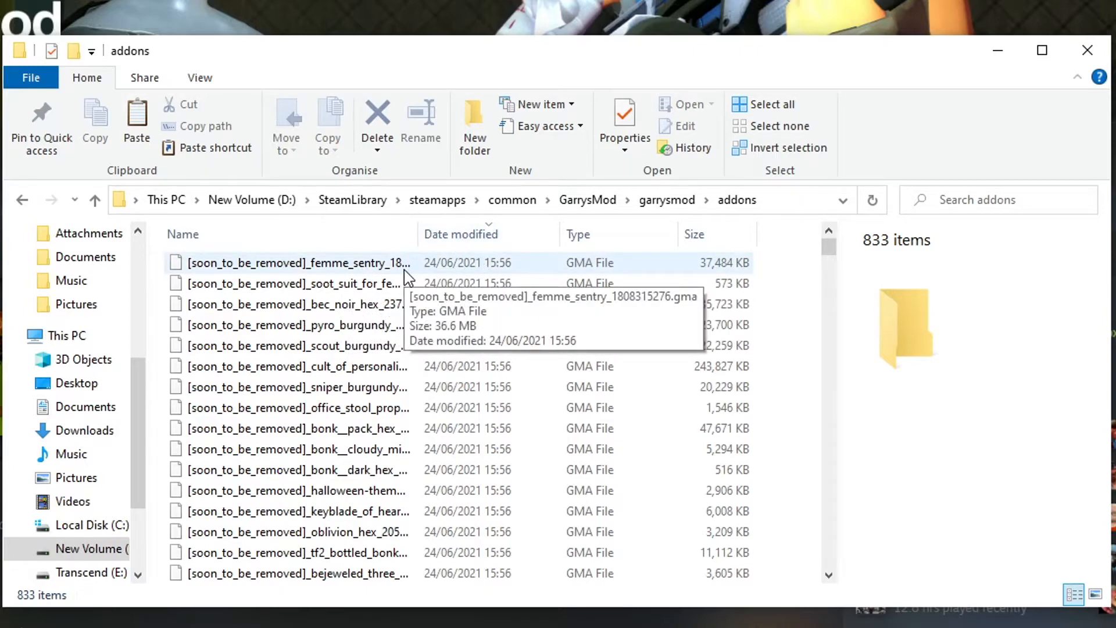
pyautogui.click(297, 262)
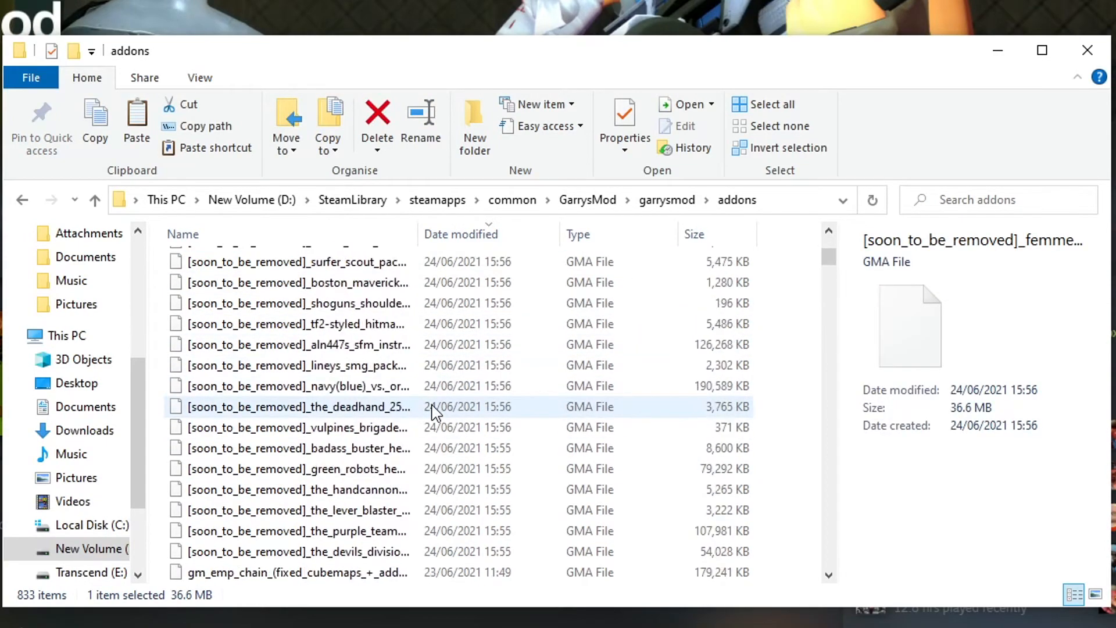
pyautogui.scroll(-3)
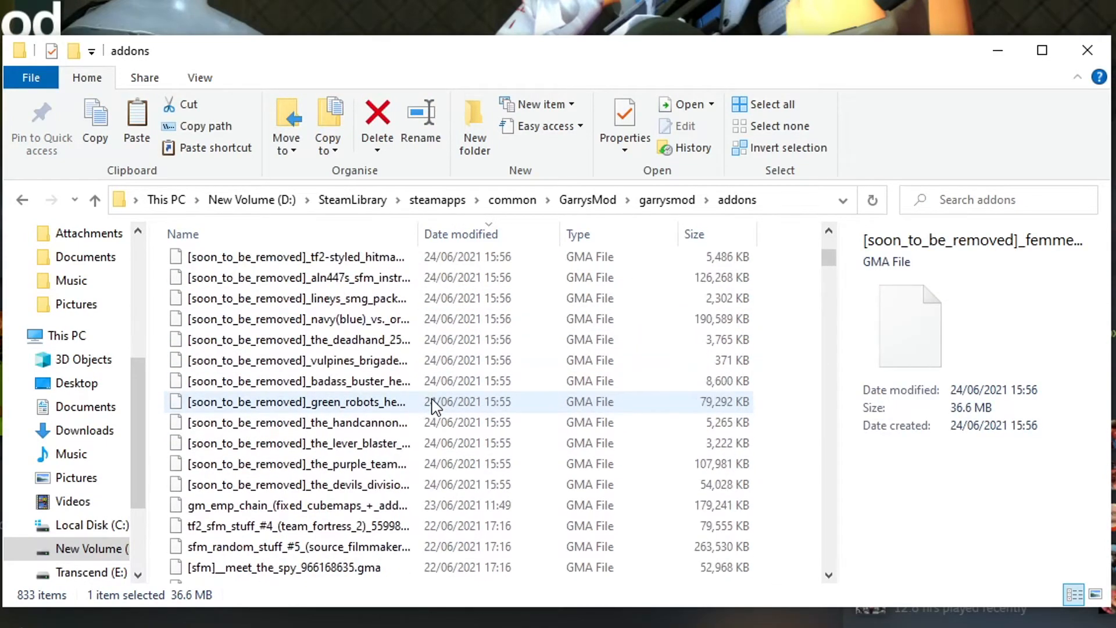
pyautogui.click(182, 234)
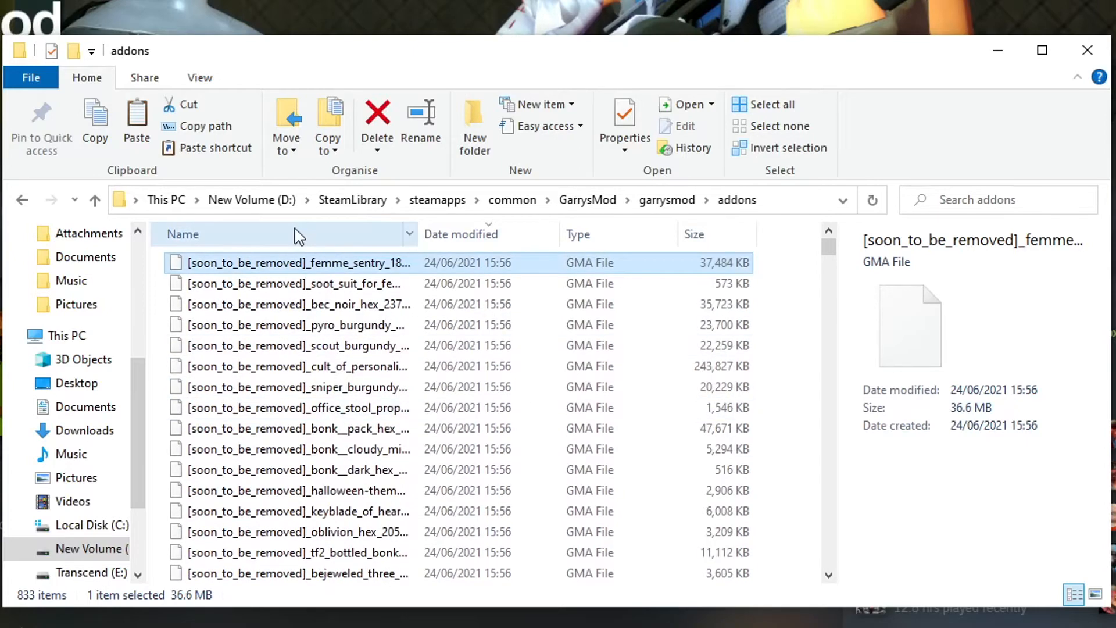
pyautogui.scroll(-3)
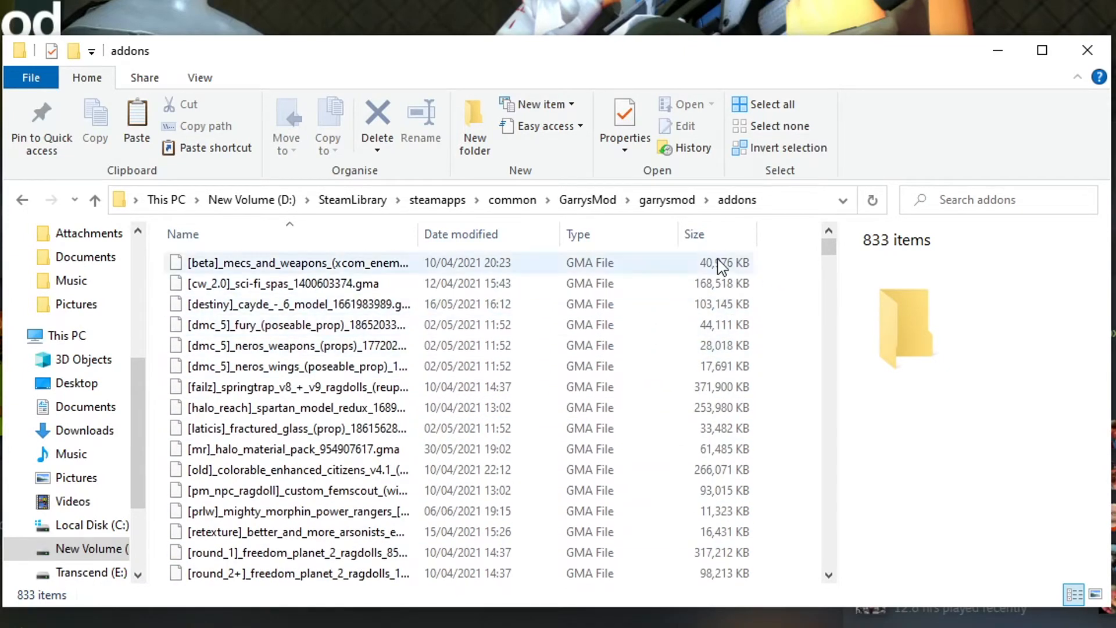
# Step: Create a new folder named 'oogabooga' inside addons
pyautogui.click(475, 124)
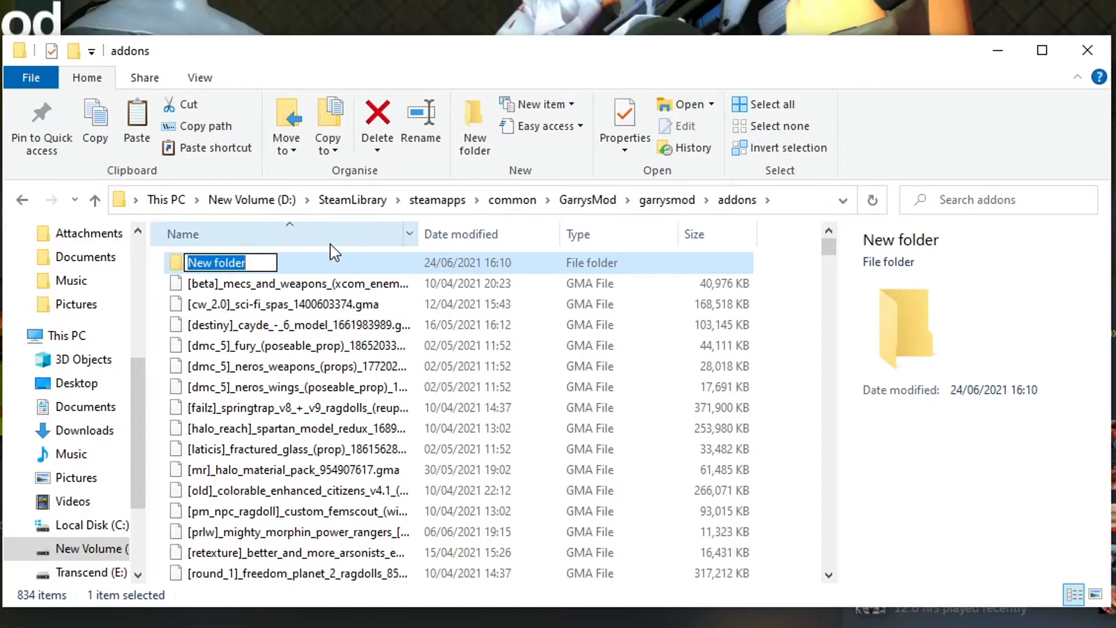
pyautogui.write('oogabooga')
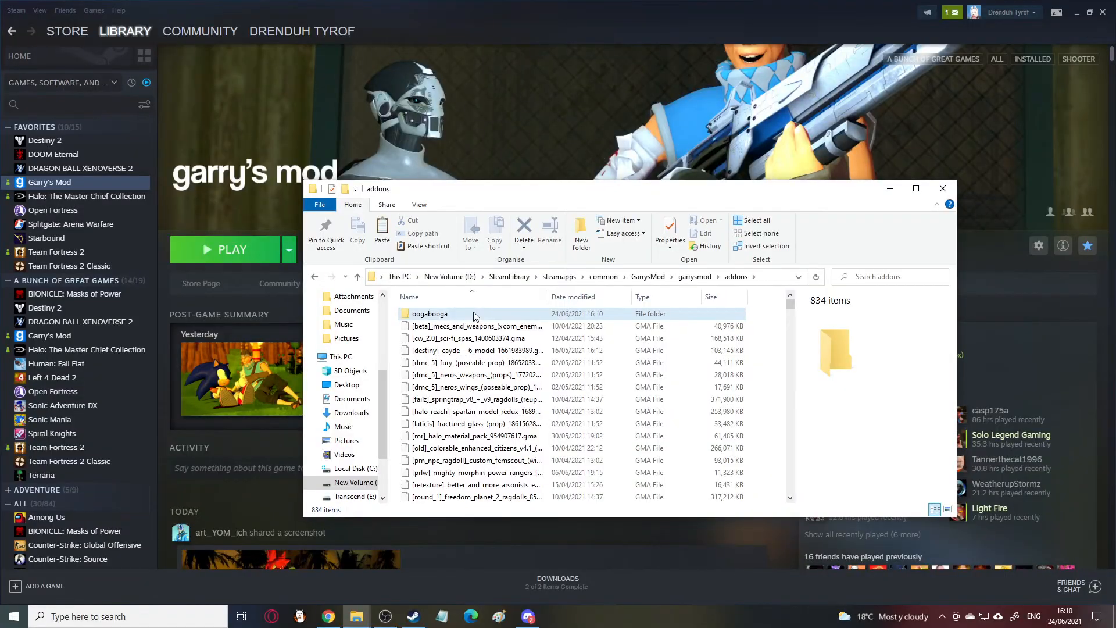
pyautogui.click(430, 314)
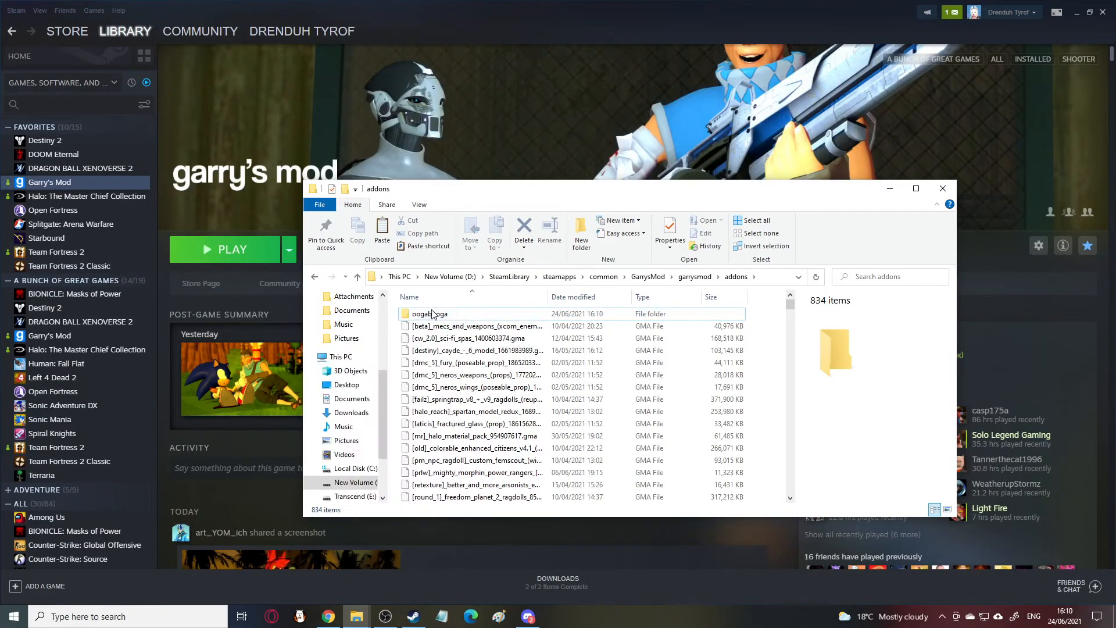
pyautogui.rightClick(431, 313)
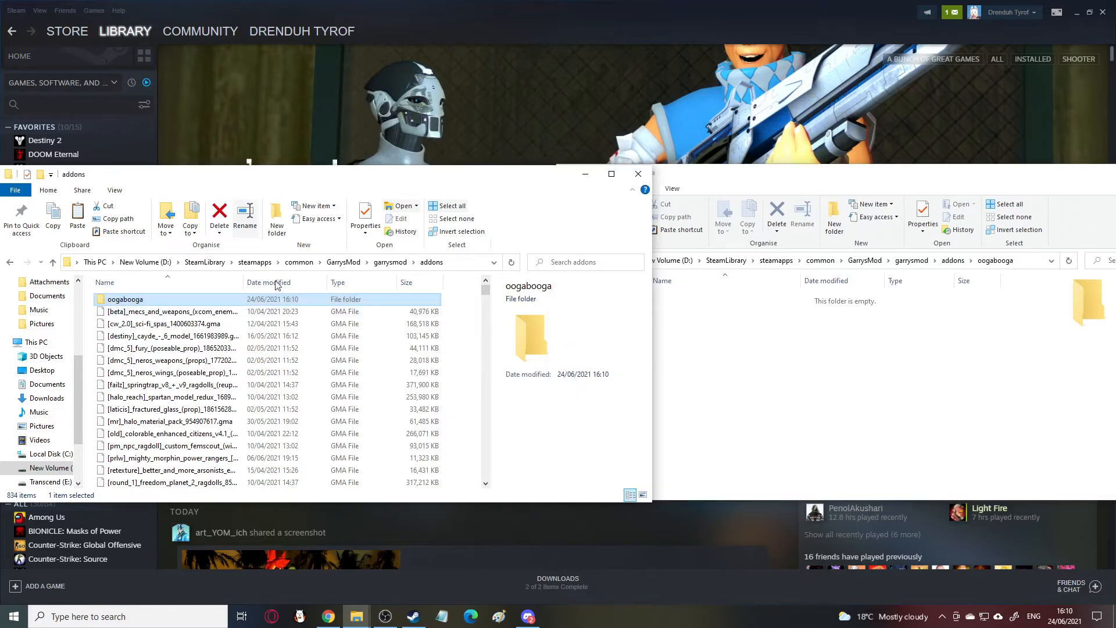
# Step: Open oogabooga in a second window and select the 41 '[soon_to_be_removed]' files
pyautogui.scroll(-3)
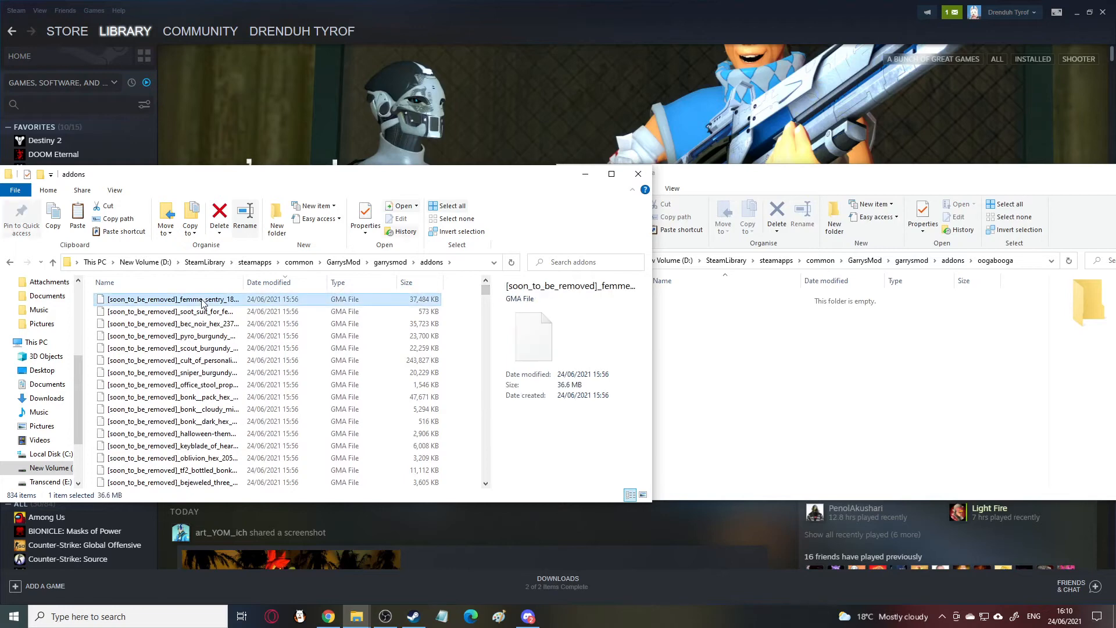
pyautogui.scroll(-3)
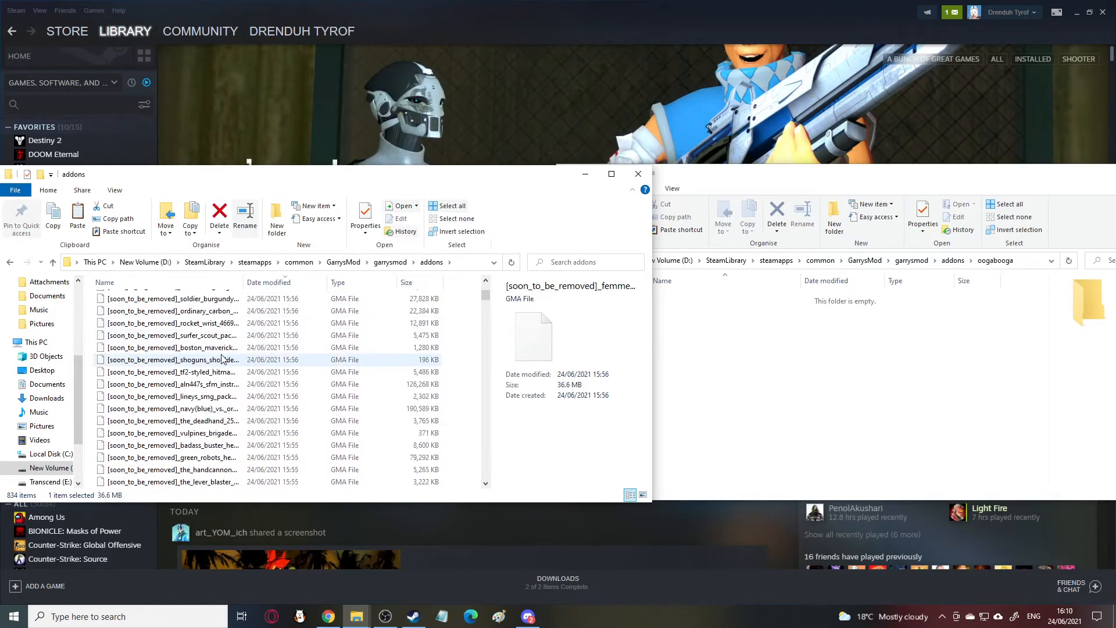
pyautogui.scroll(-3)
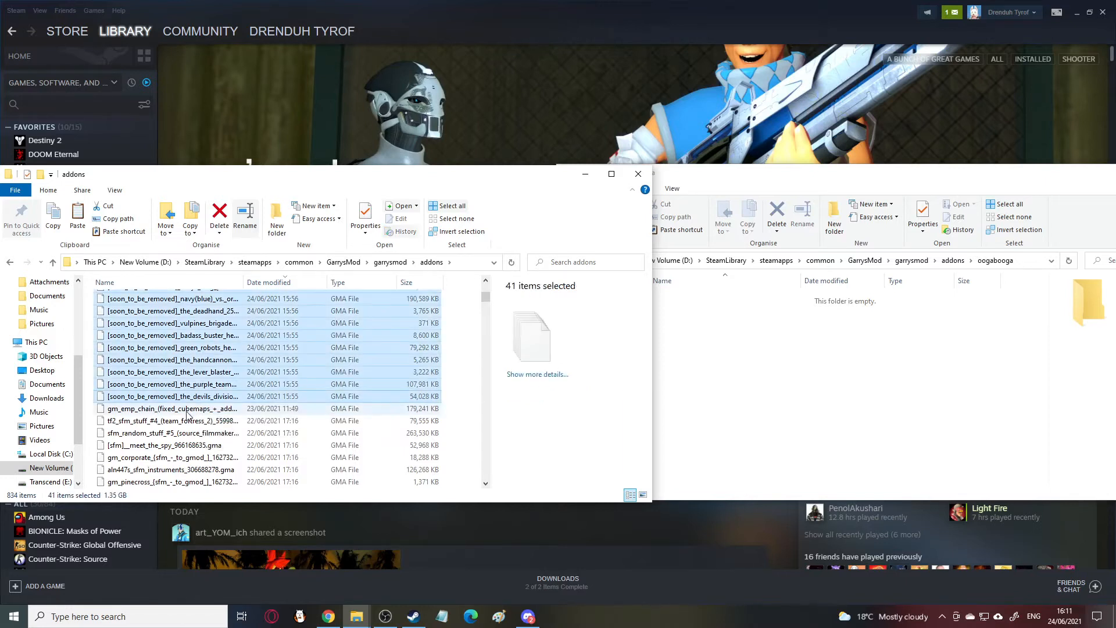
pyautogui.moveTo(206, 396)
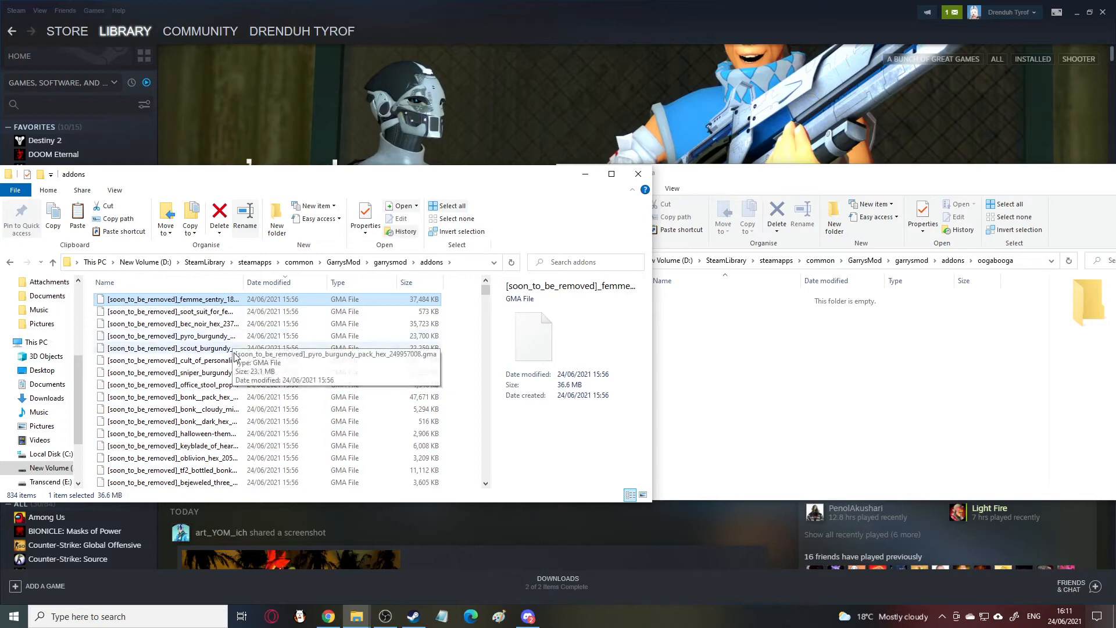
pyautogui.scroll(-3)
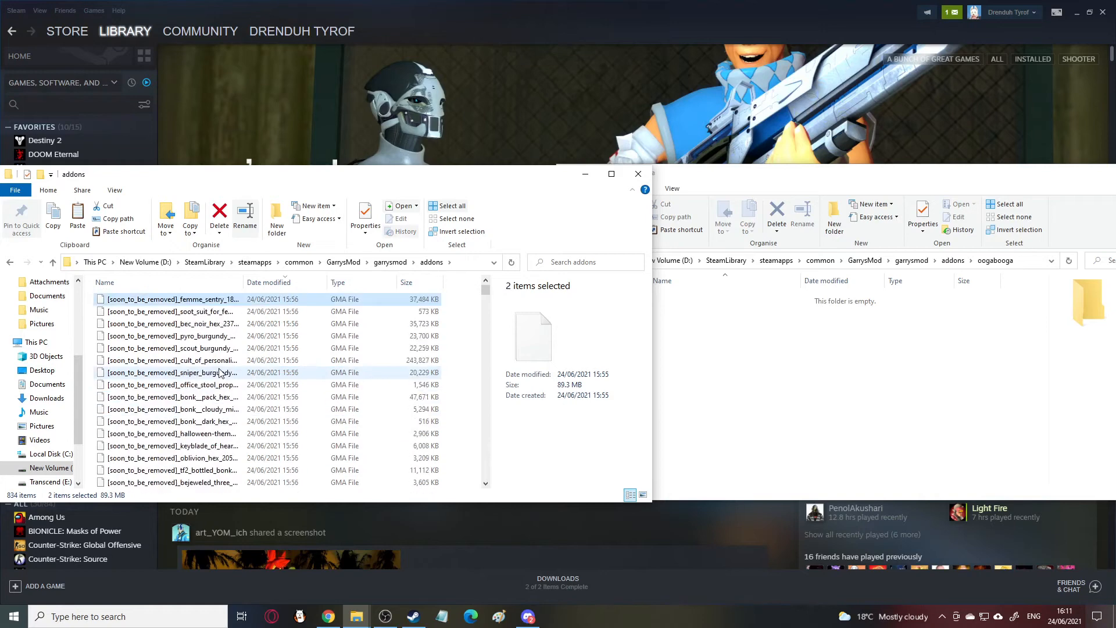
pyautogui.click(171, 298)
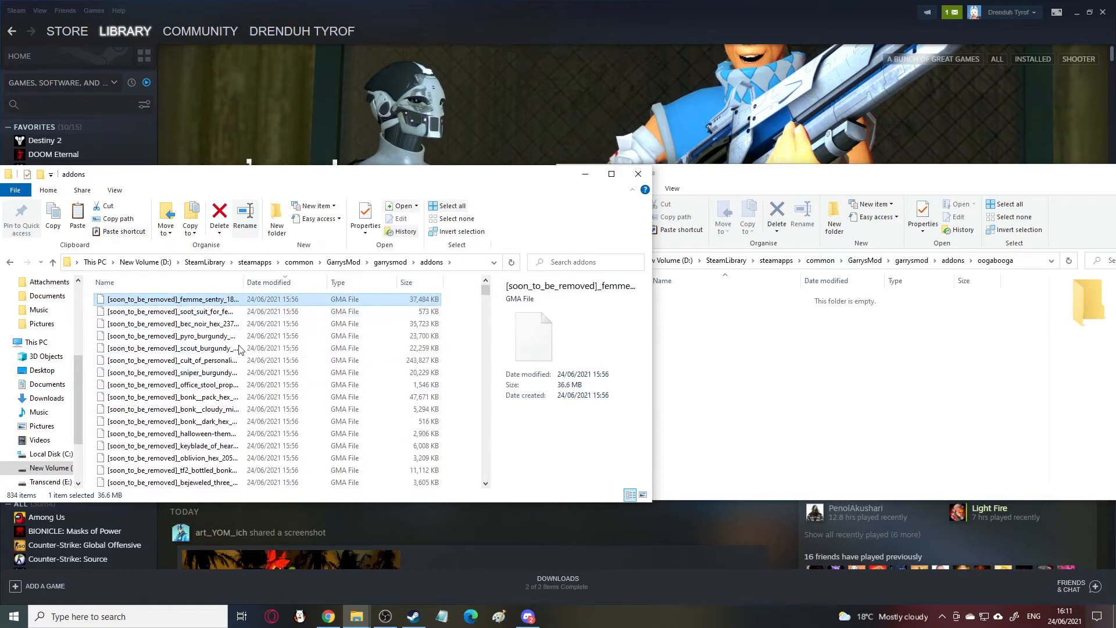
pyautogui.scroll(-3)
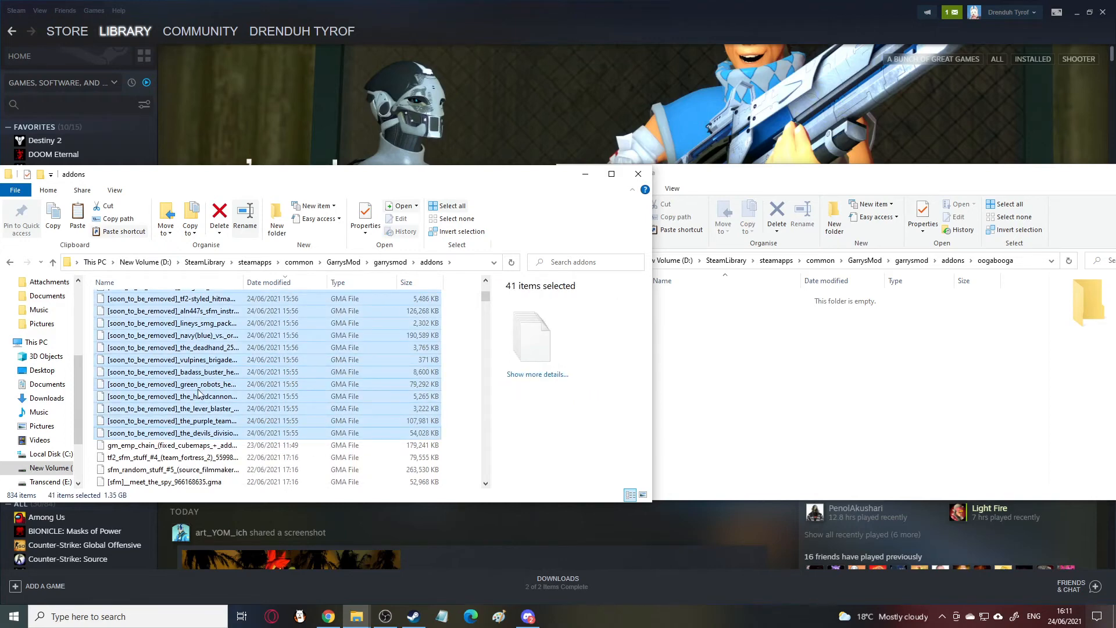
pyautogui.moveTo(199, 383)
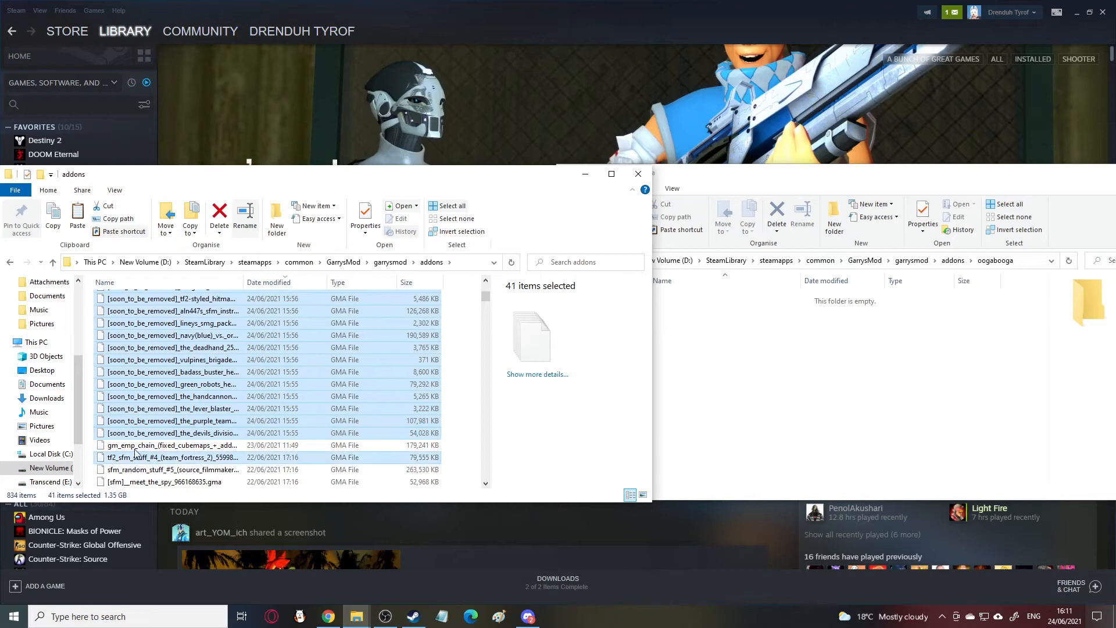
pyautogui.click(168, 457)
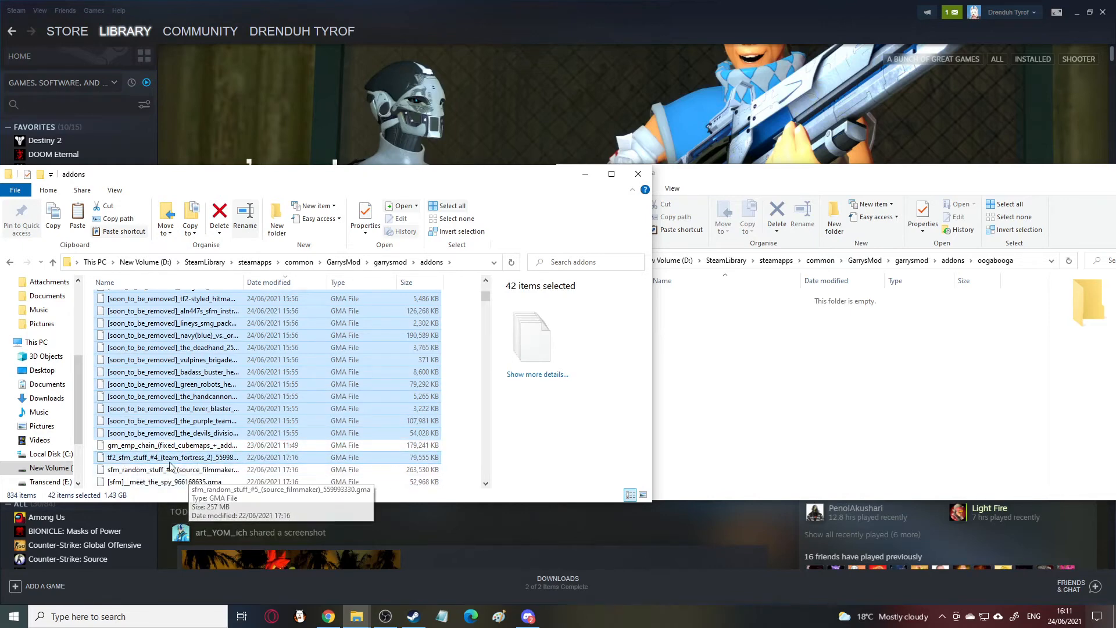
pyautogui.click(170, 457)
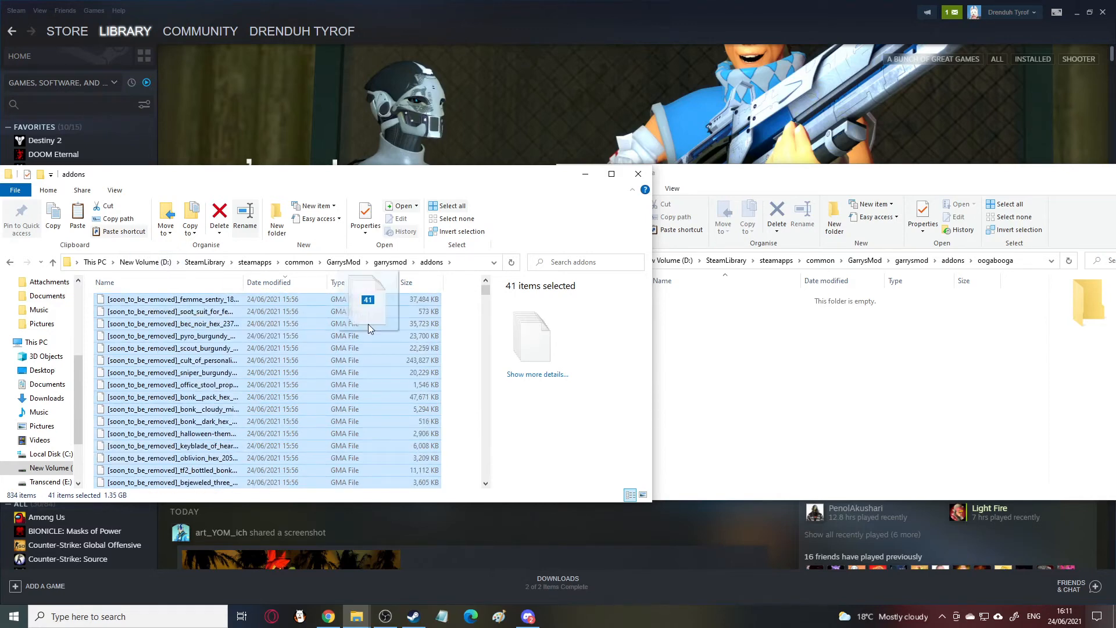
# Step: Drag the 41 selected files into oogabooga, leaving 793 items in addons
pyautogui.moveTo(368, 323); pyautogui.dragTo(728, 345)
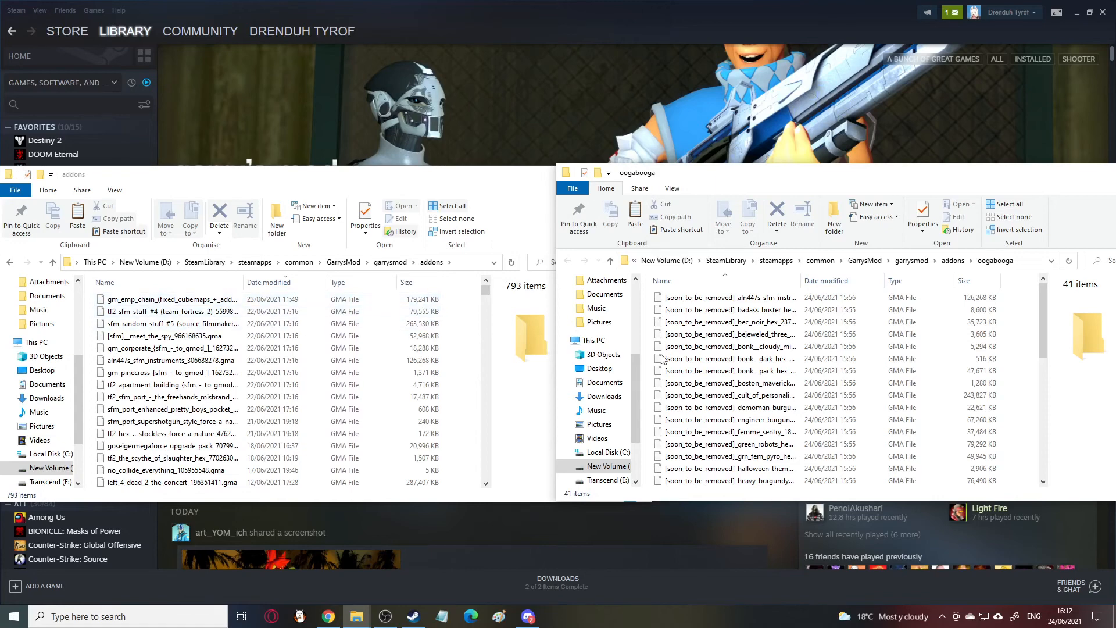
pyautogui.click(725, 297)
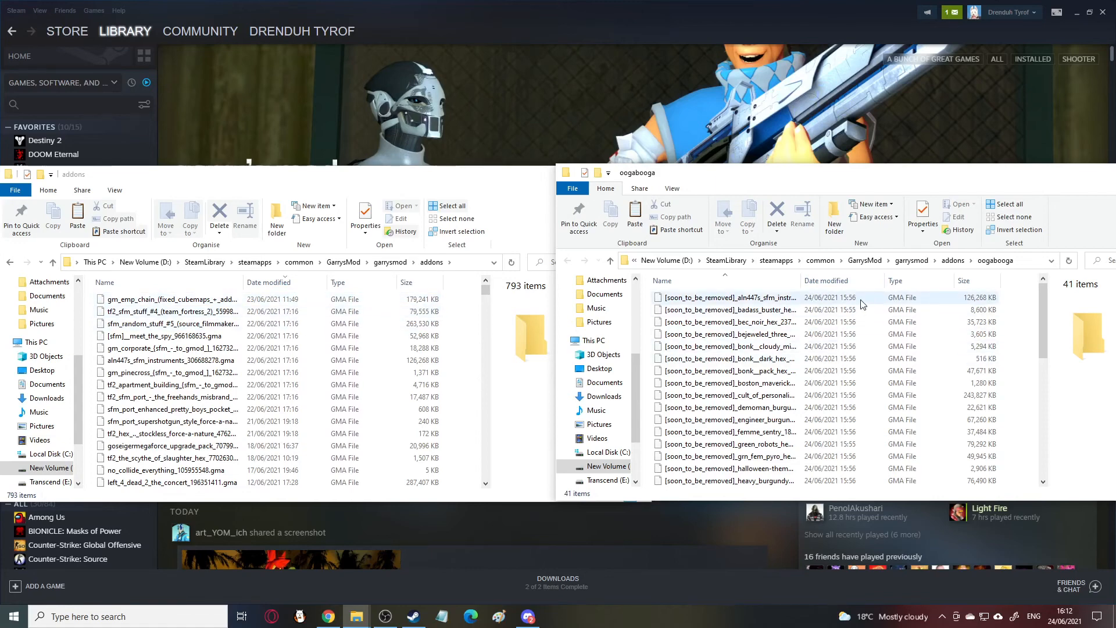